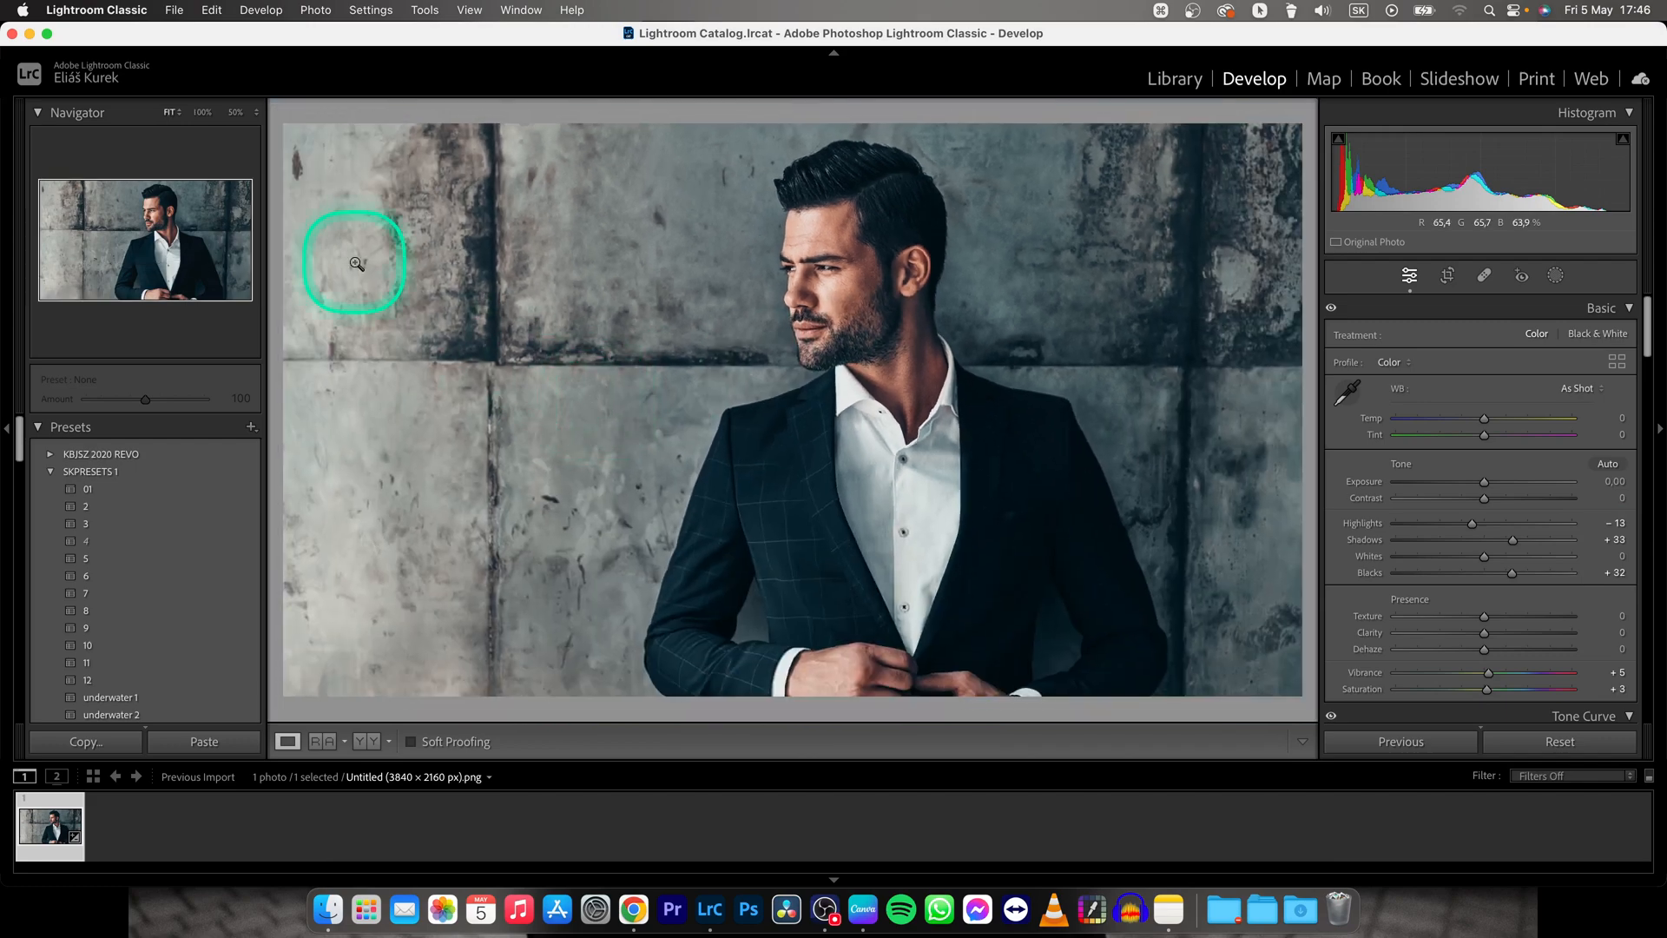
pyautogui.moveTo(165, 19)
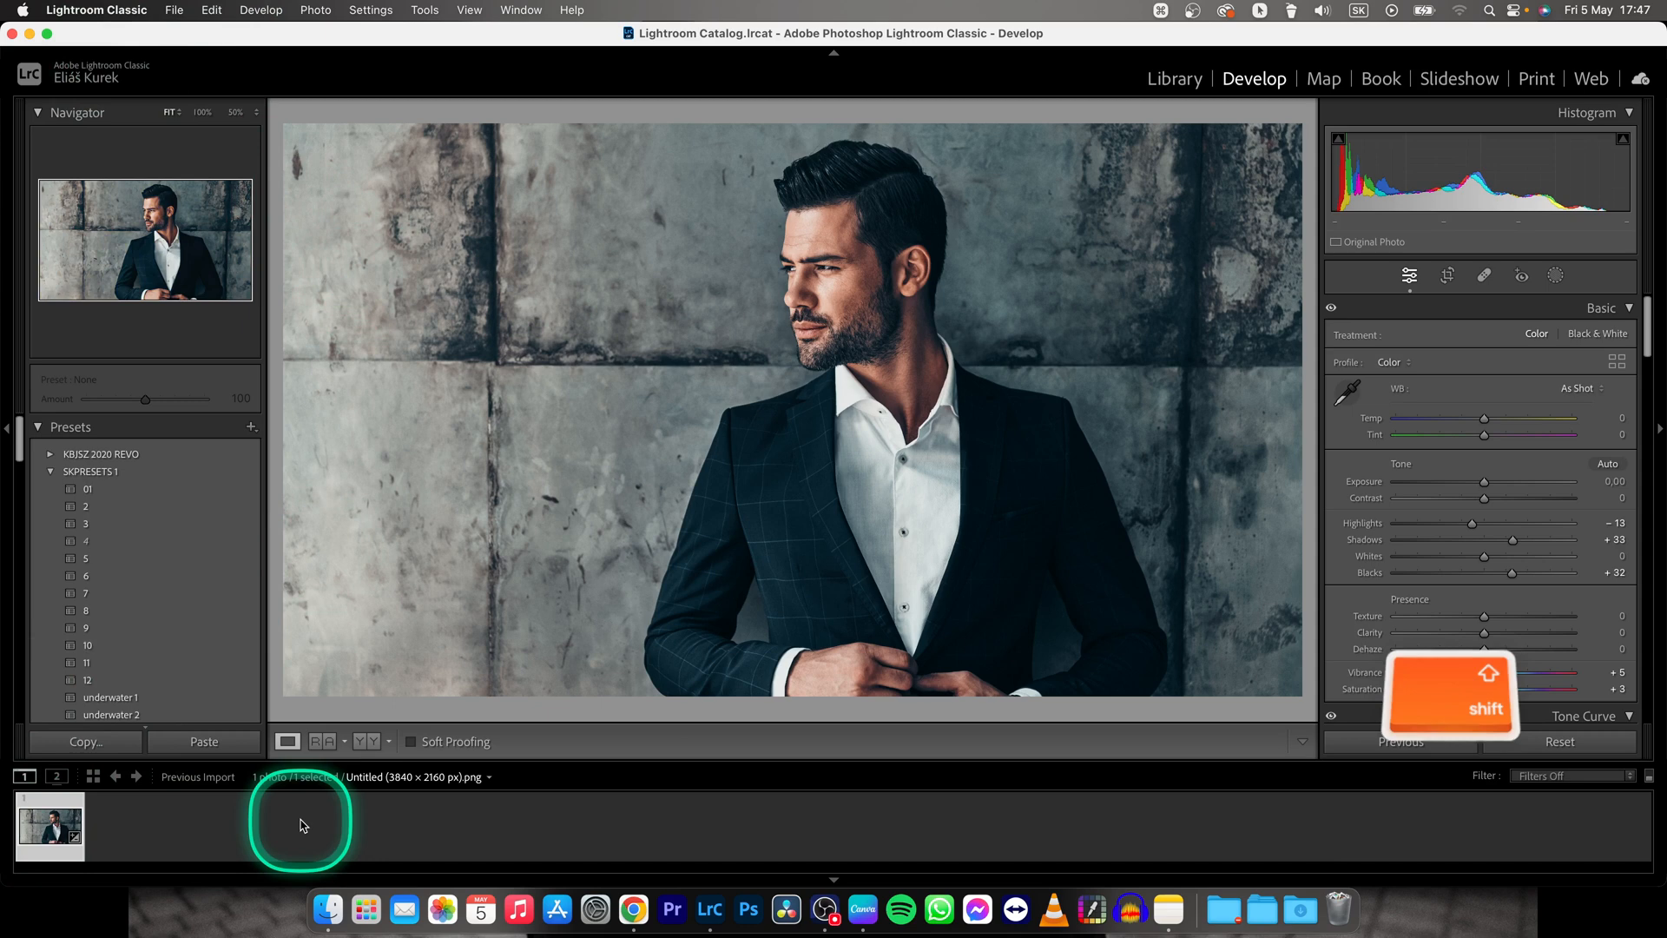
pyautogui.moveTo(396, 833)
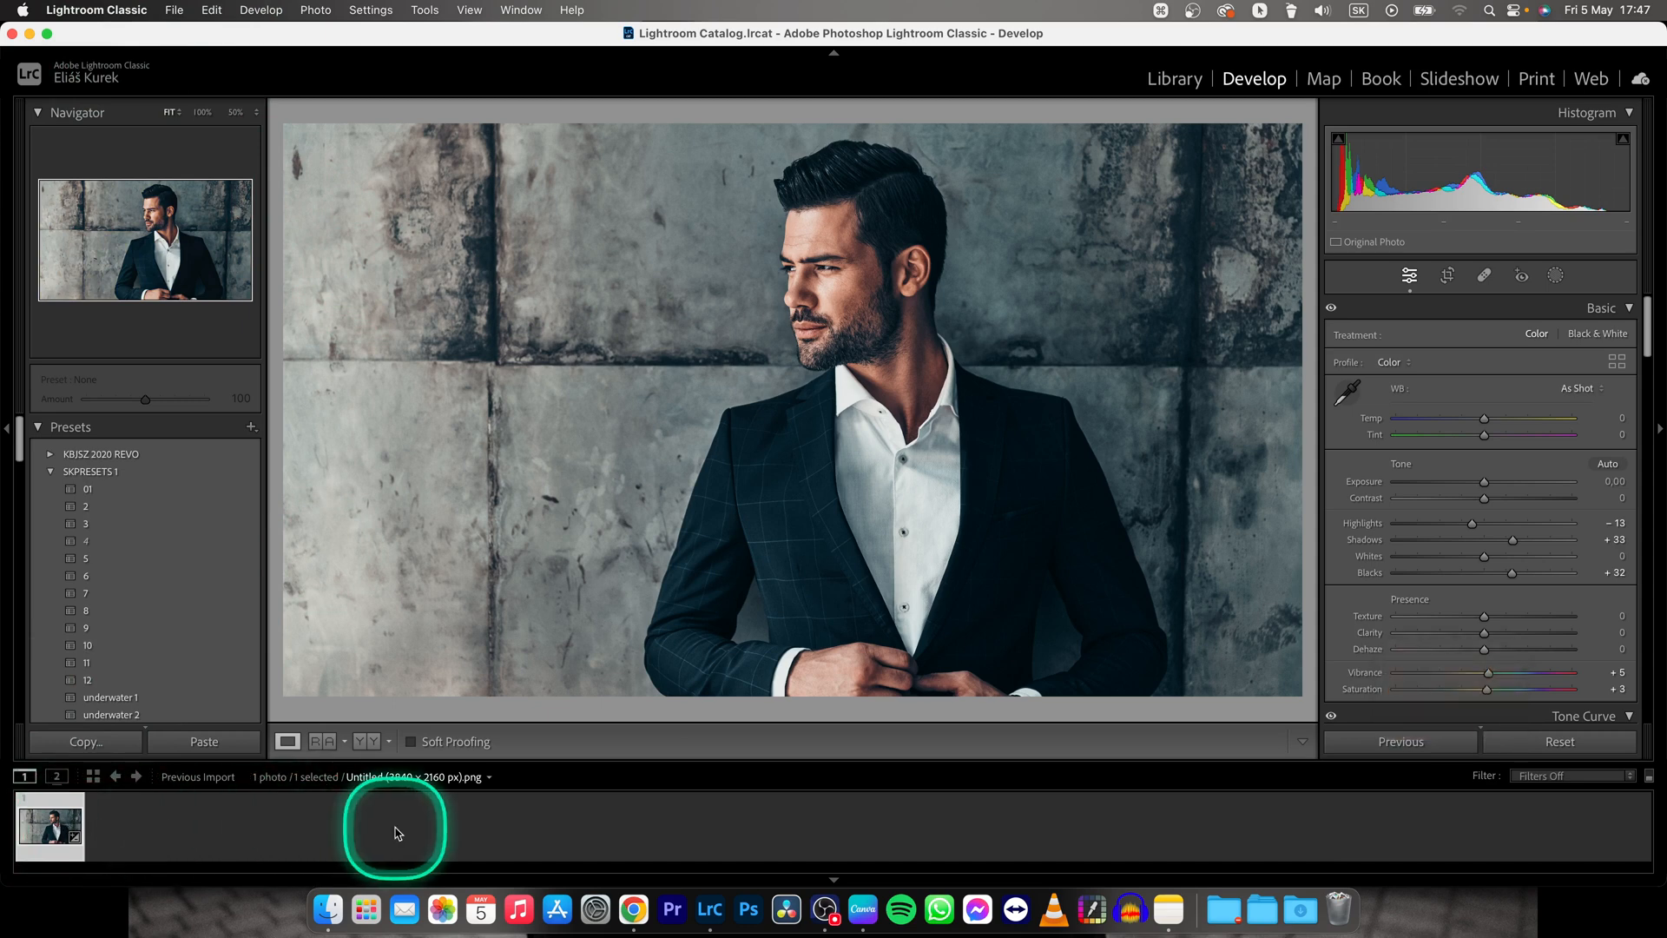
pyautogui.moveTo(571, 257)
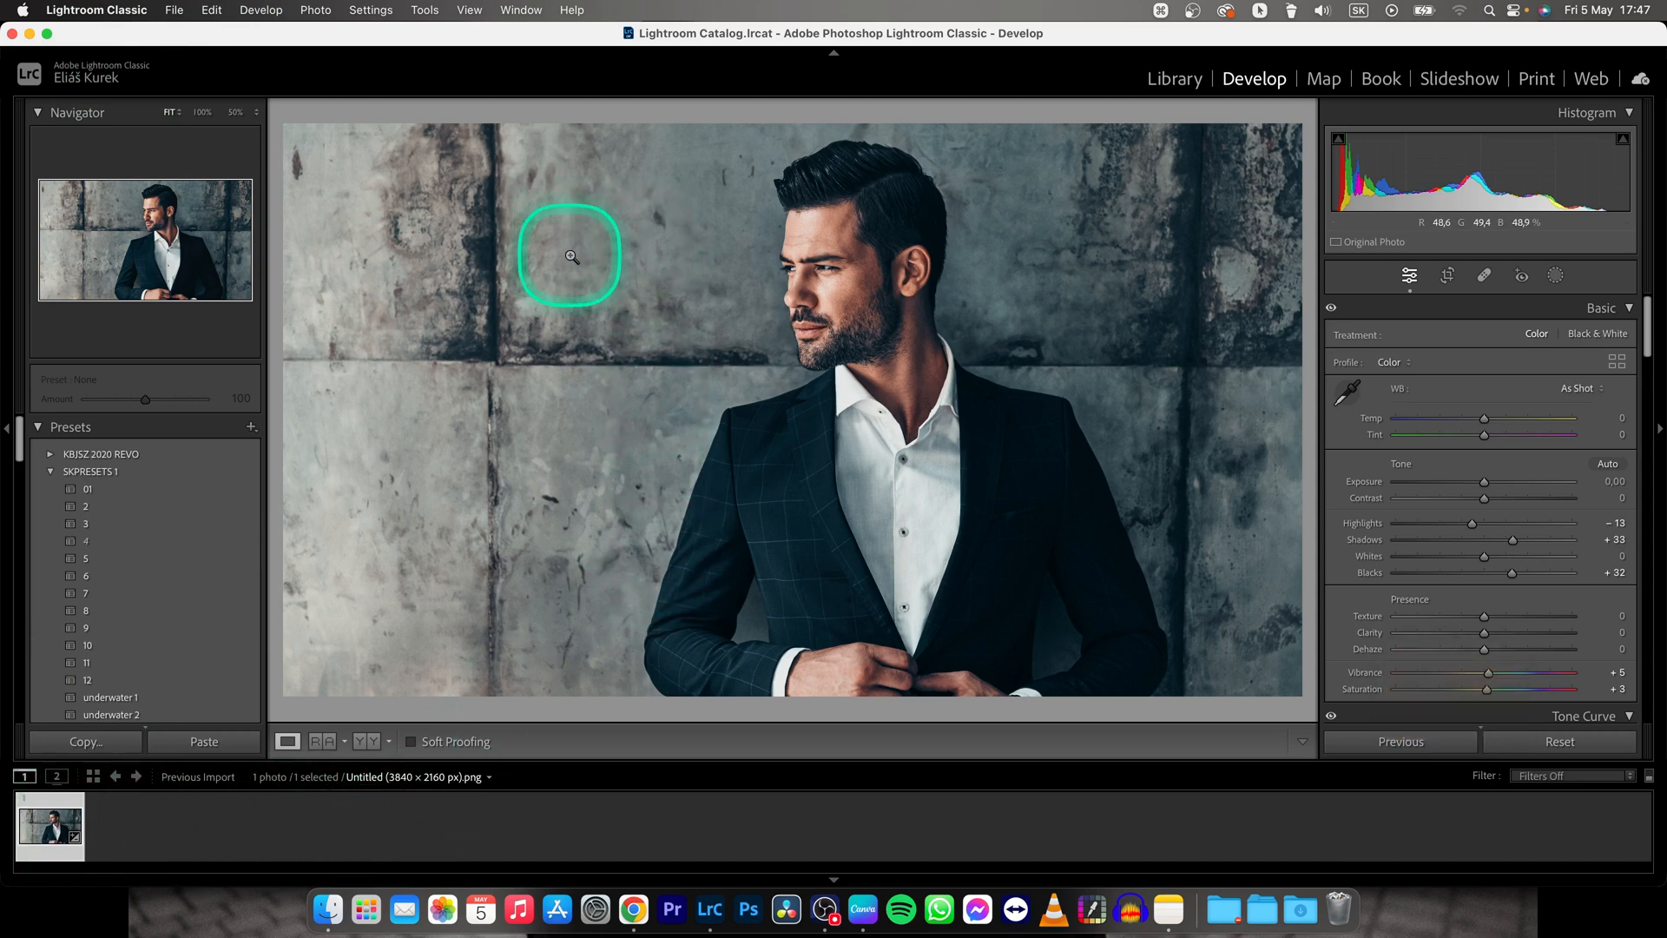
# Set the export destination to the tutorial material folder with the 'my new images' subfolder
pyautogui.click(174, 11)
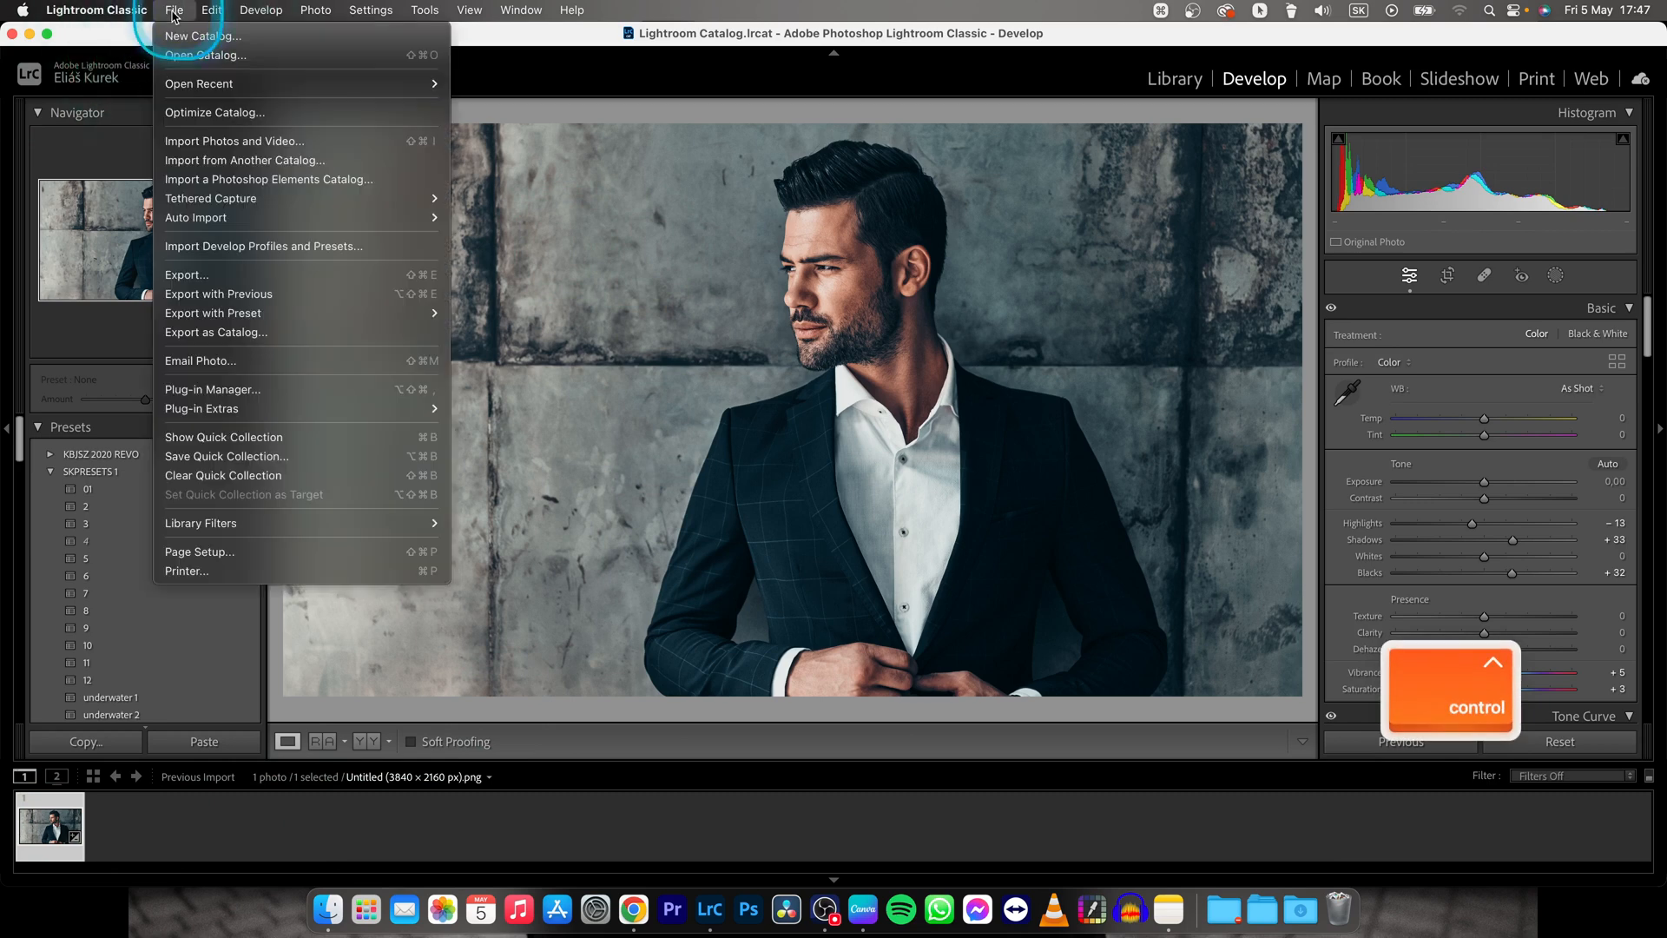
pyautogui.moveTo(186, 274)
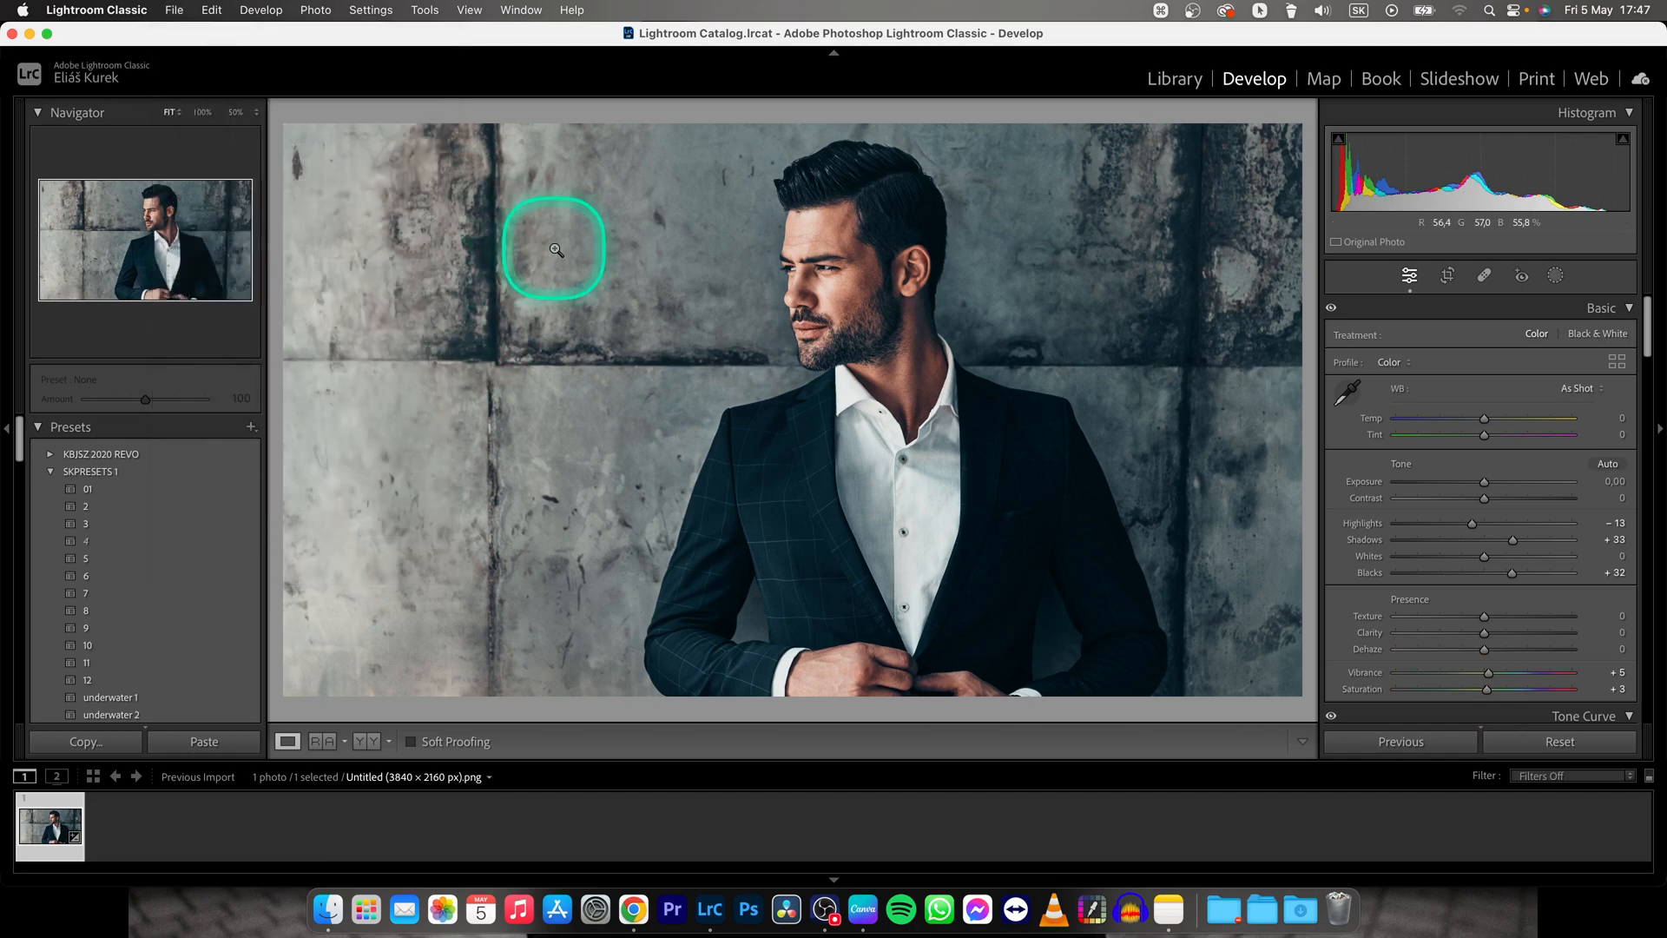
pyautogui.press('shift+cmd+e')
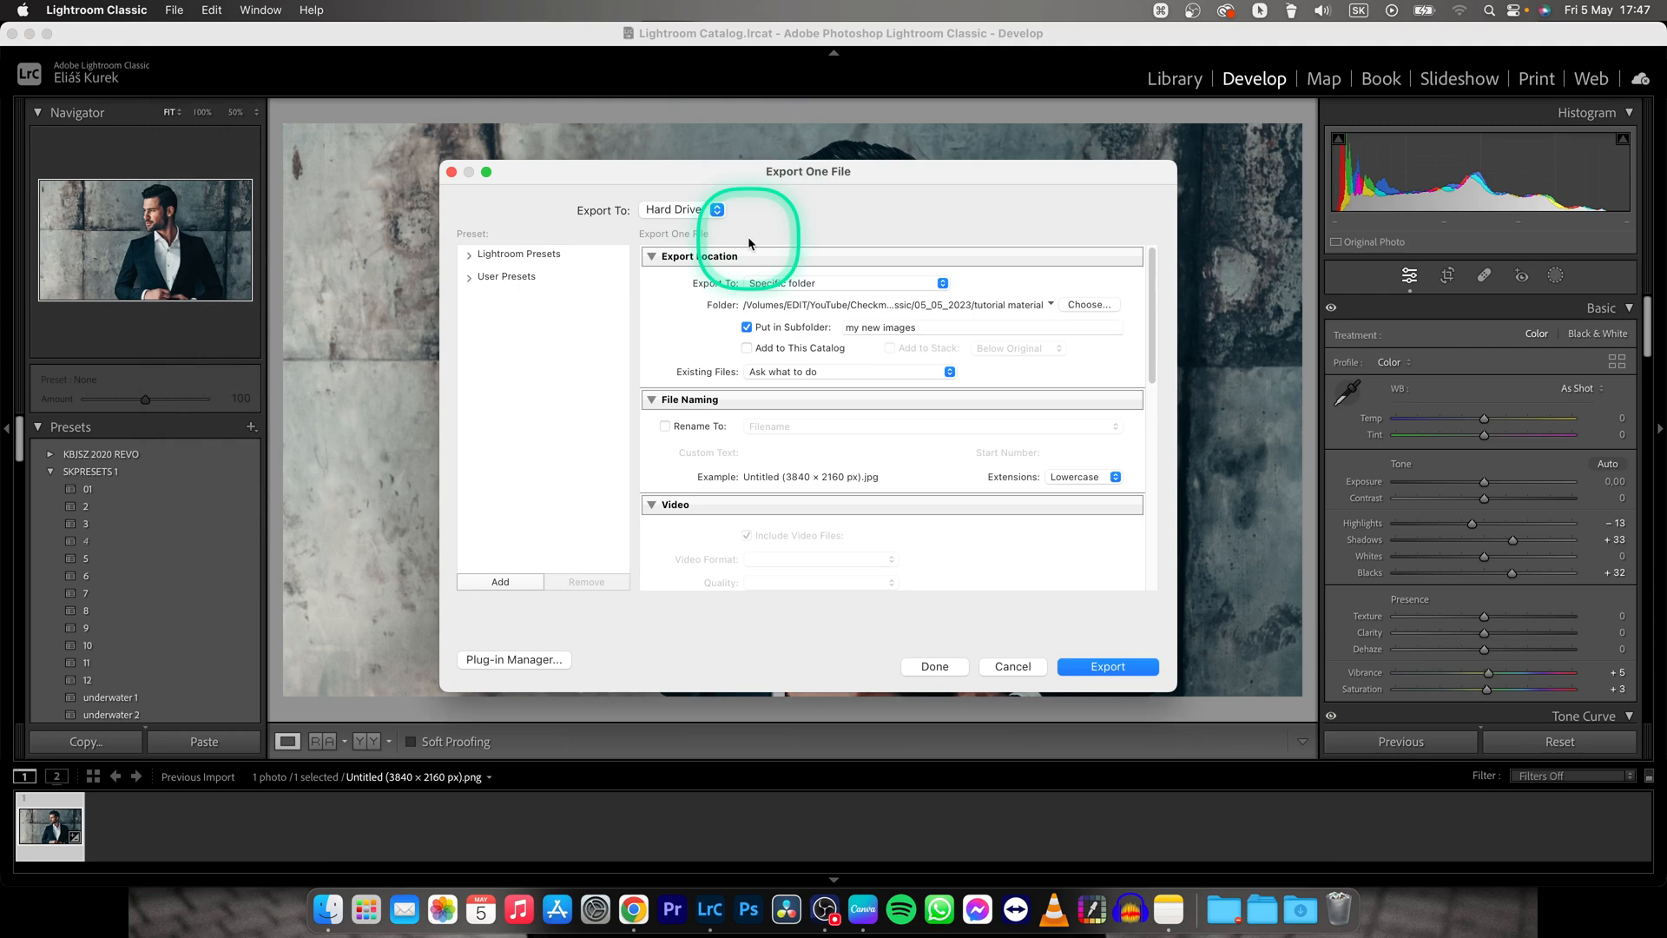
pyautogui.moveTo(1153, 281)
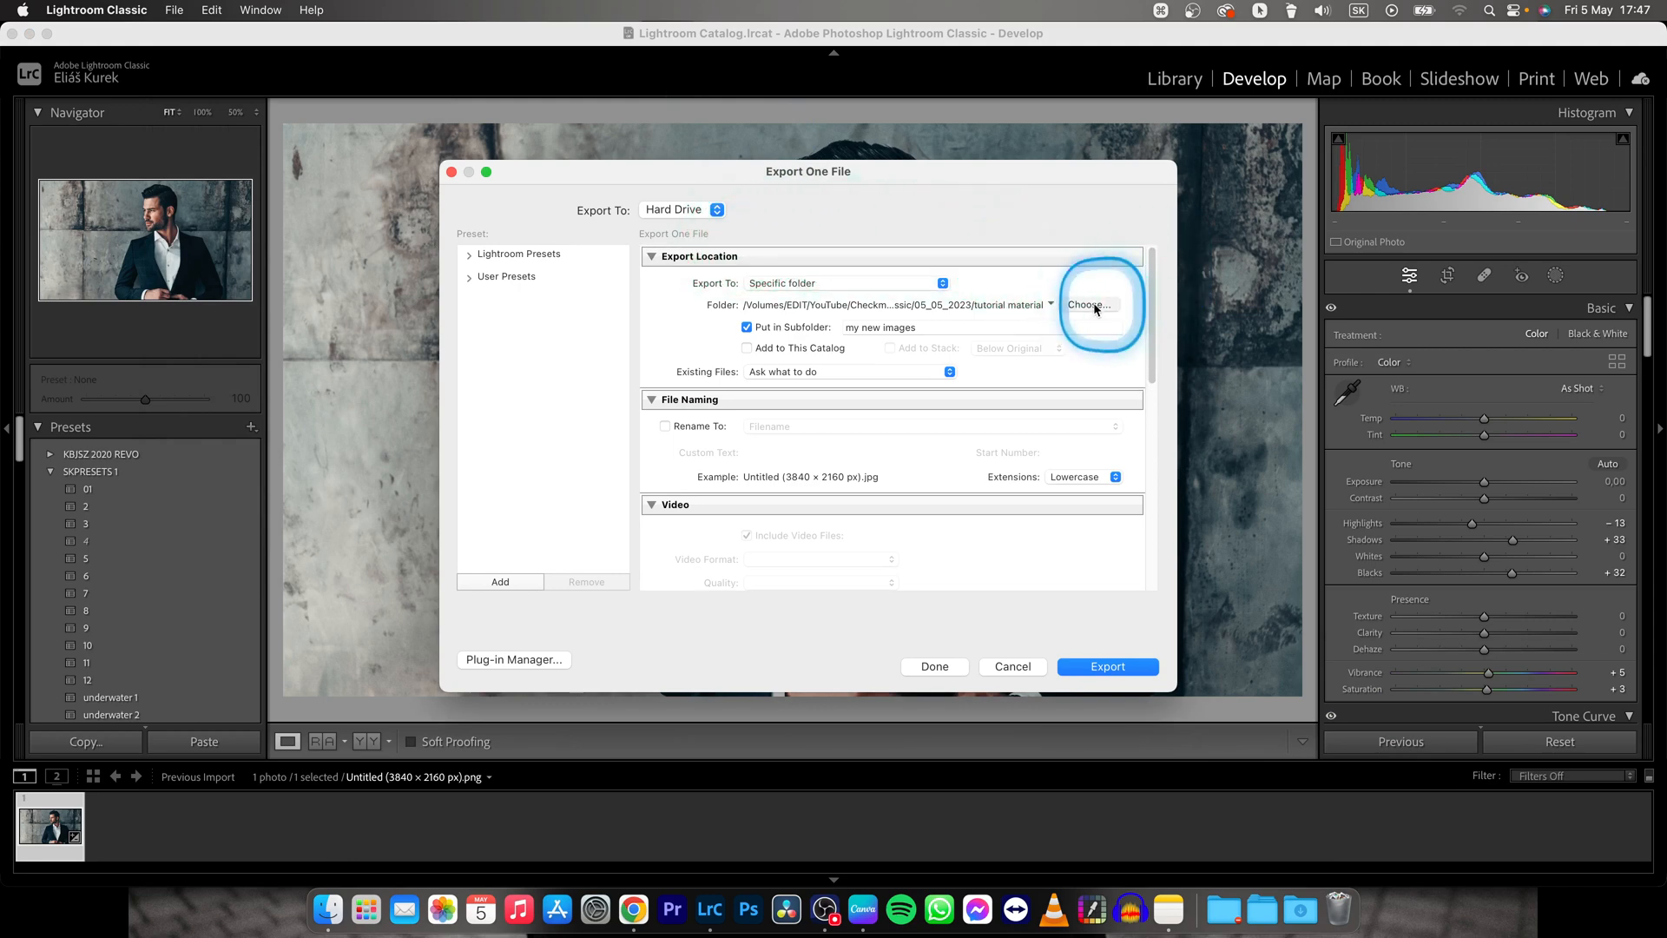
pyautogui.click(1089, 306)
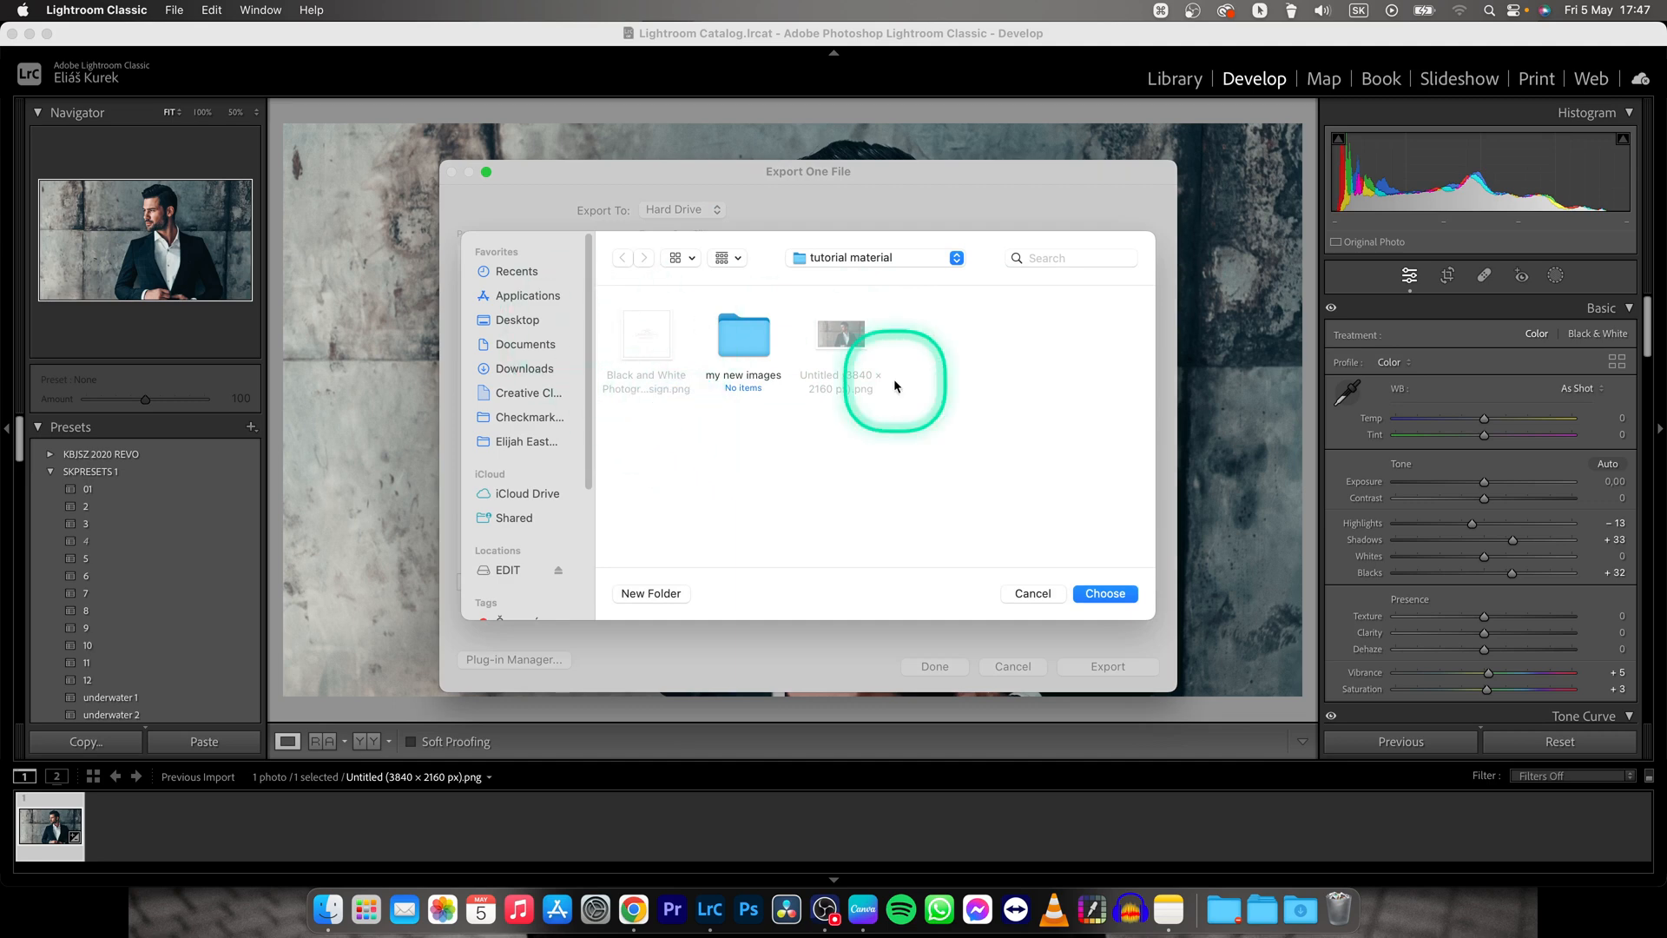
pyautogui.click(1104, 594)
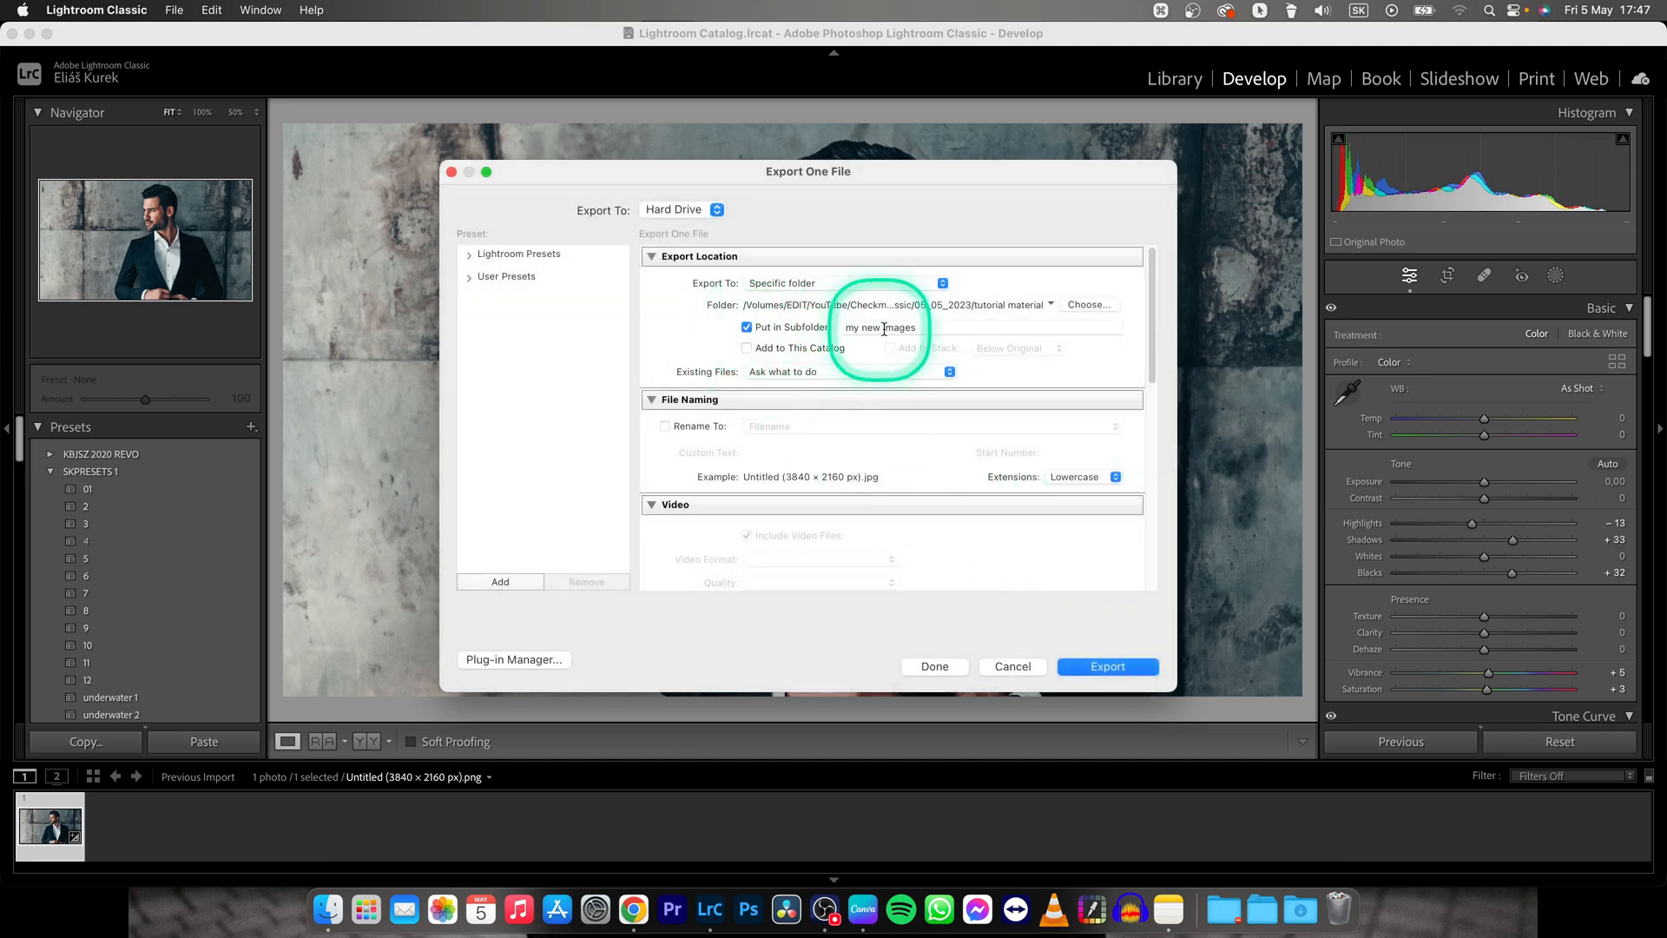
pyautogui.moveTo(1152, 305)
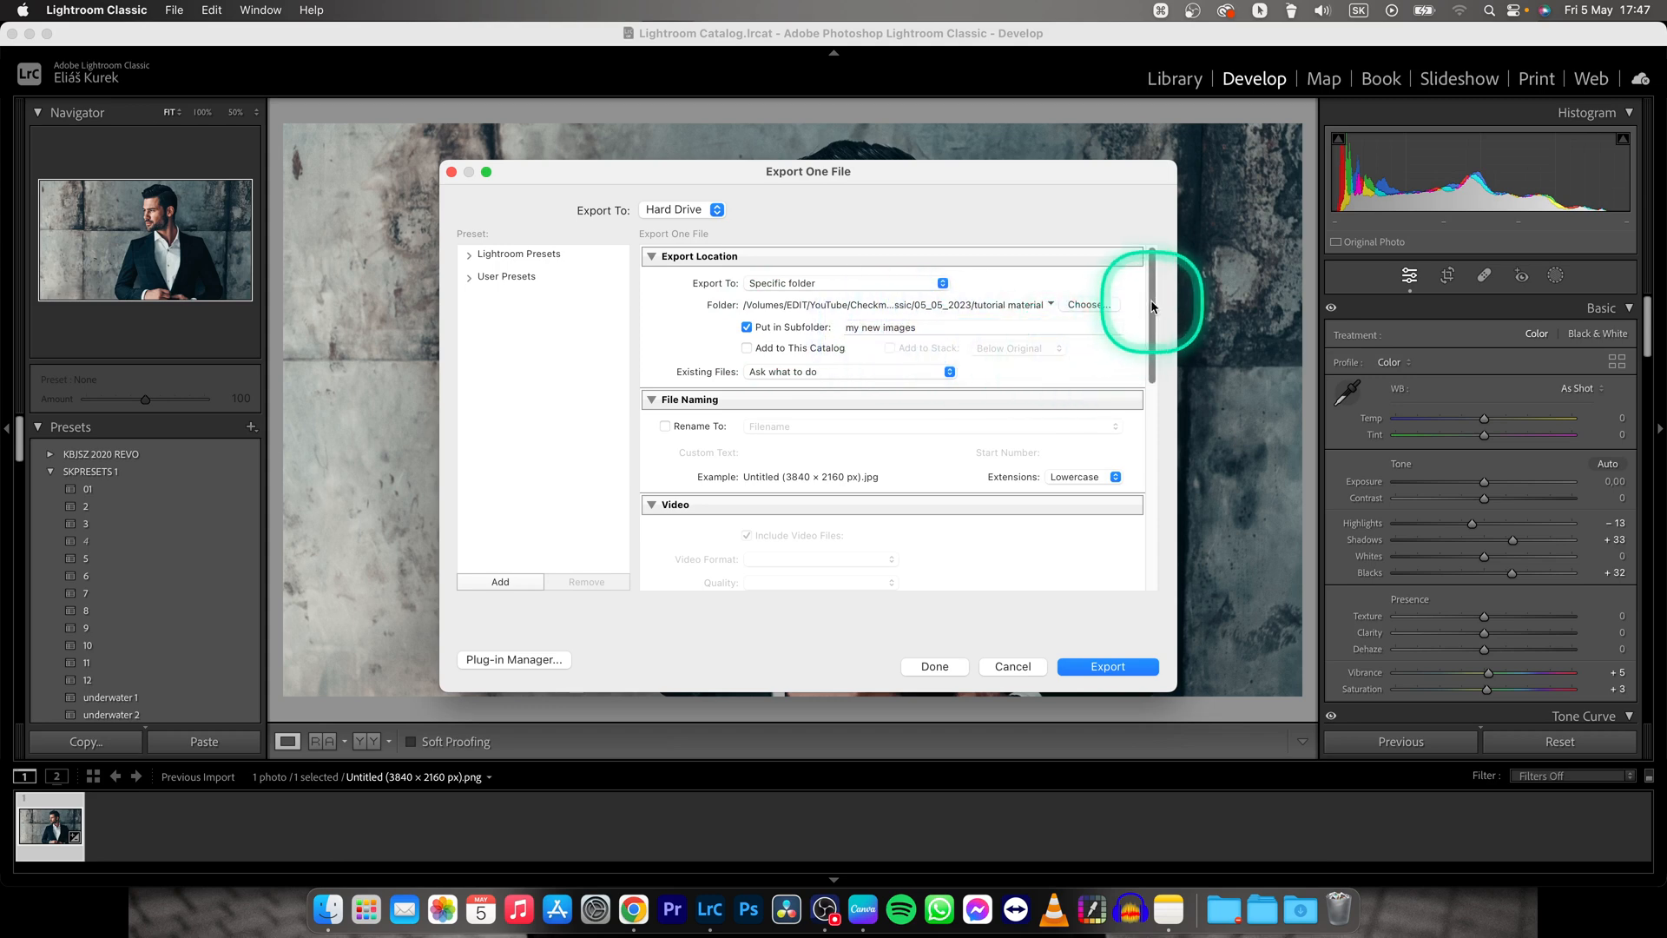
# Reach File Settings and keep JPEG as the image format
pyautogui.scroll(-3)
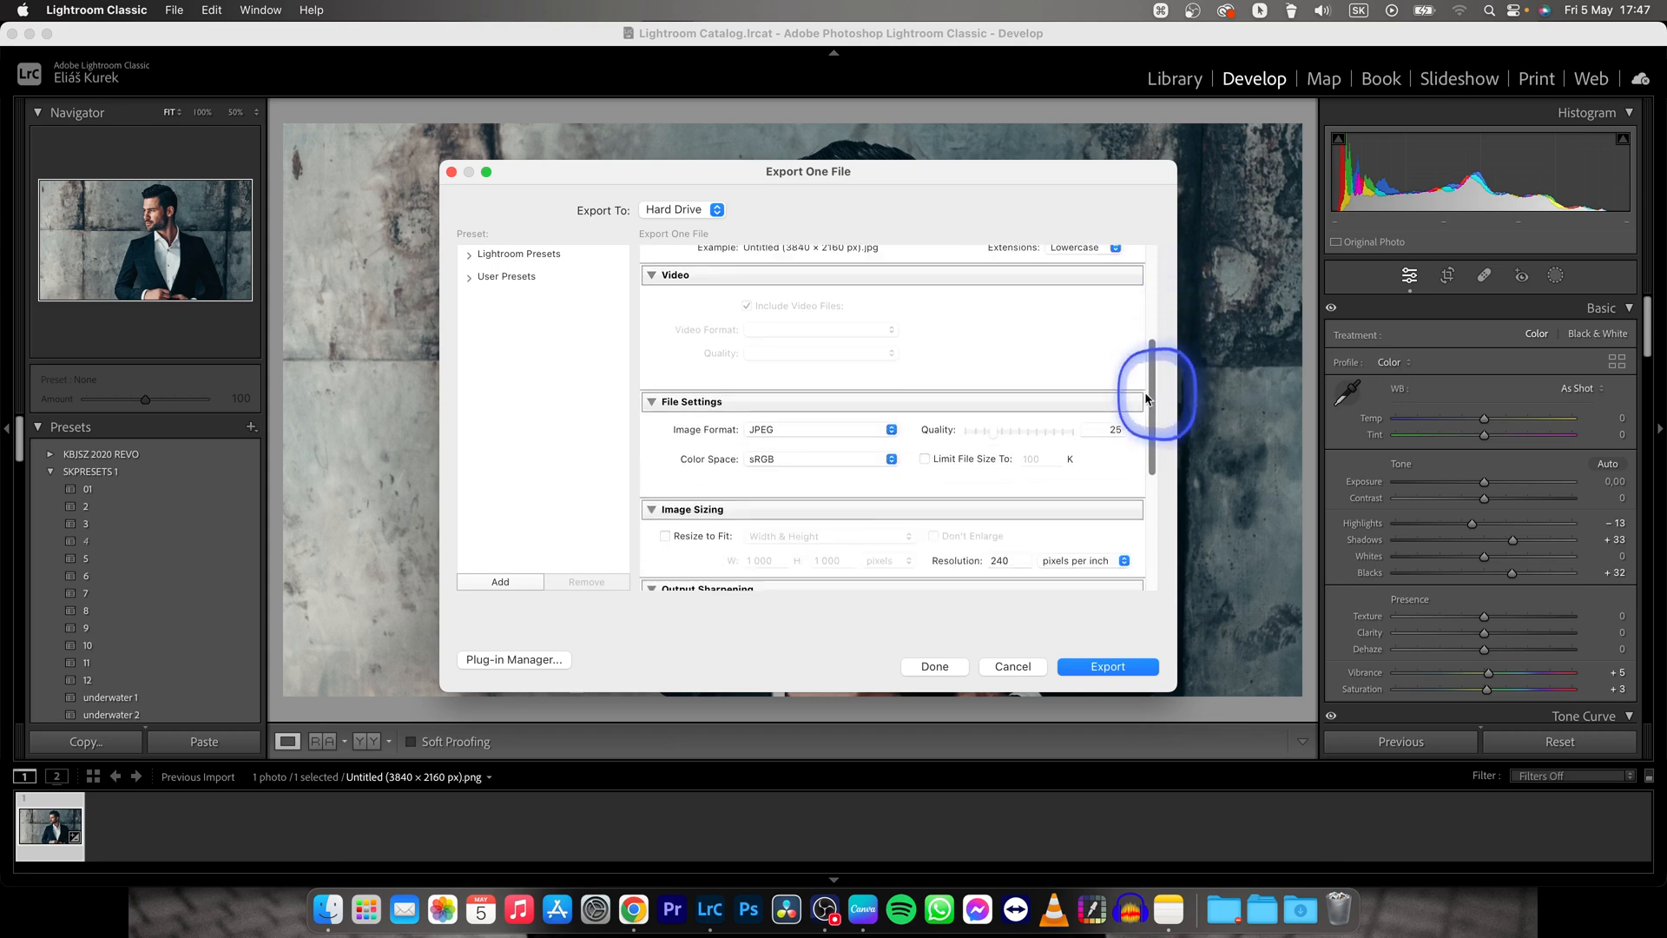
pyautogui.scroll(-3)
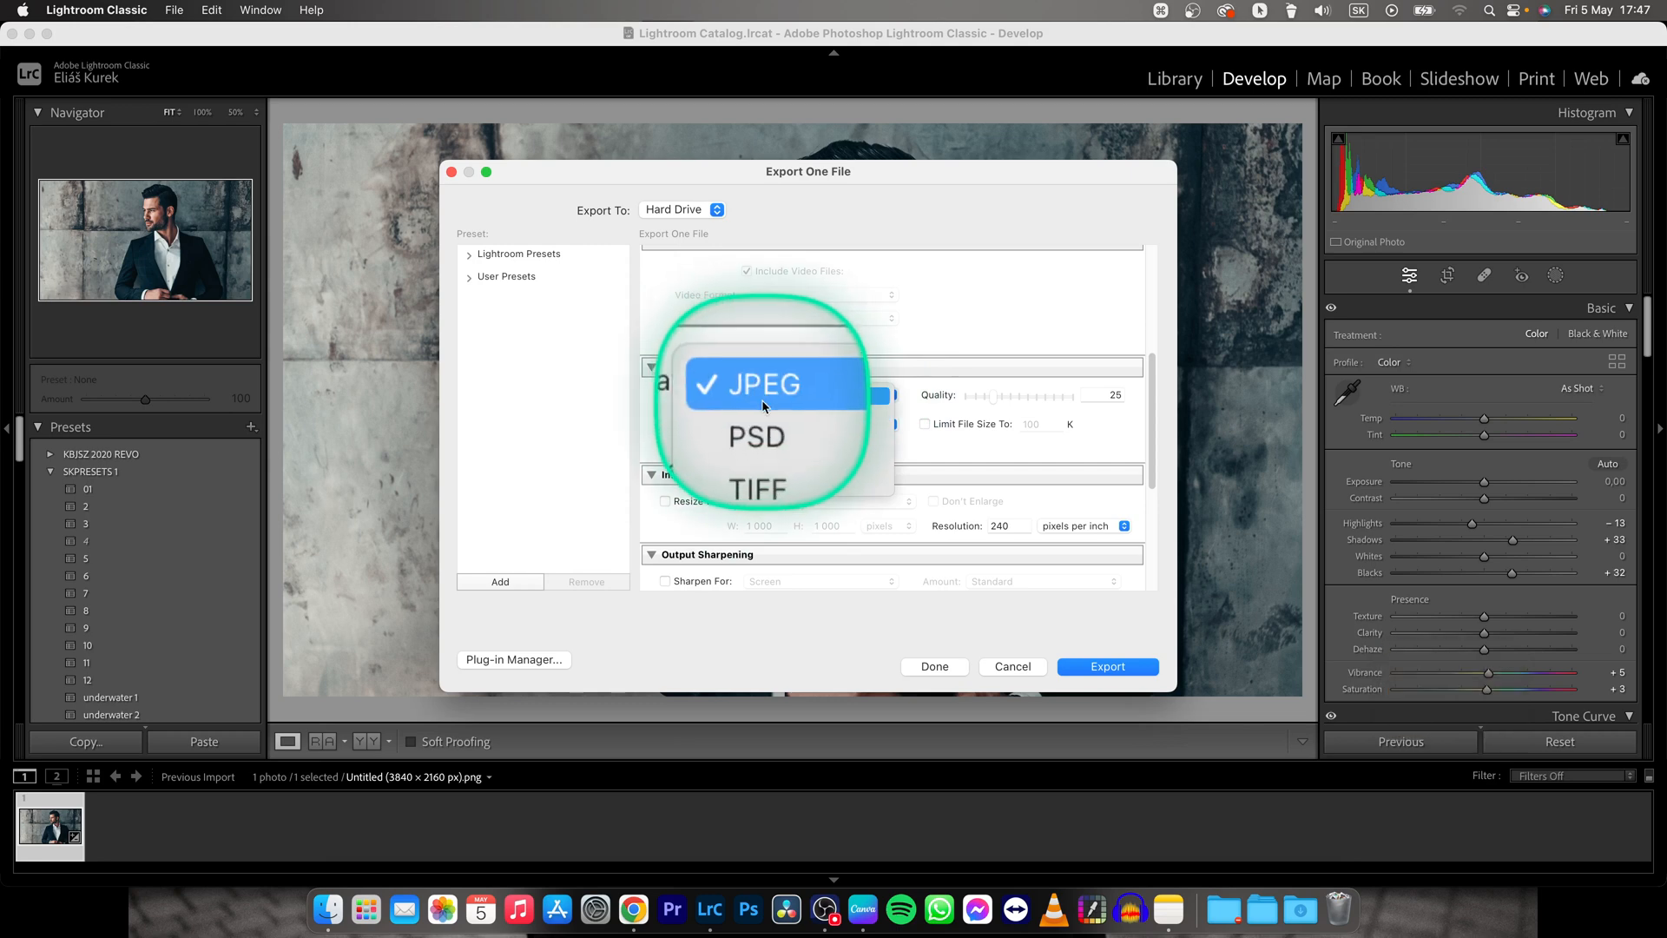
pyautogui.moveTo(758, 449)
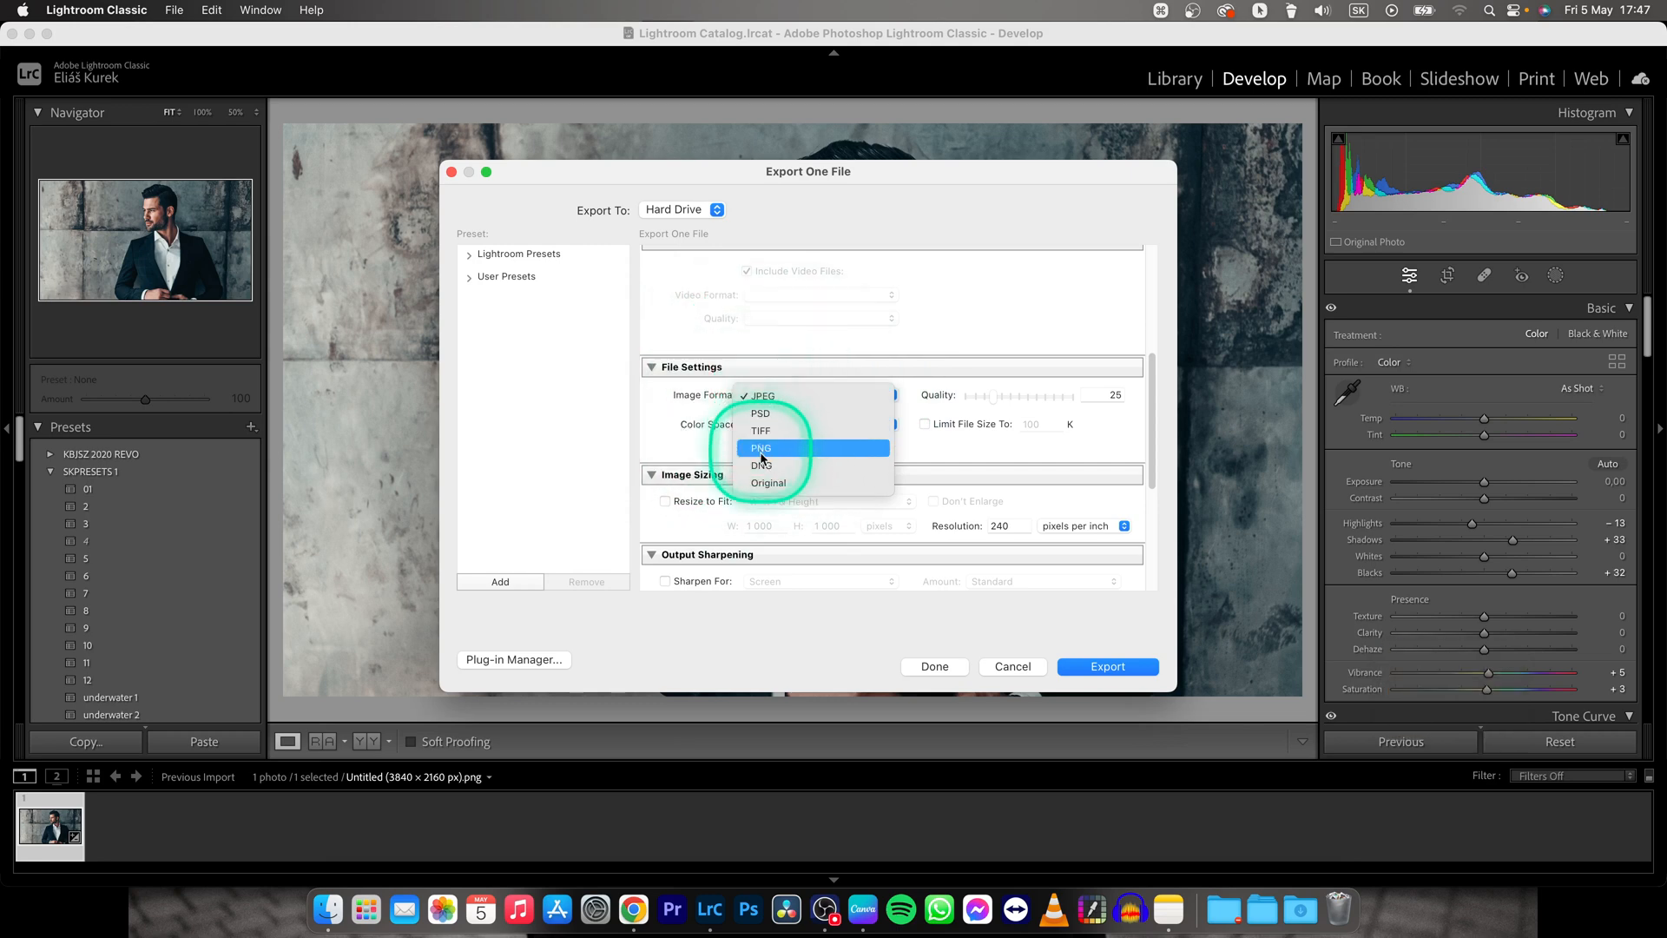
pyautogui.moveTo(764, 413)
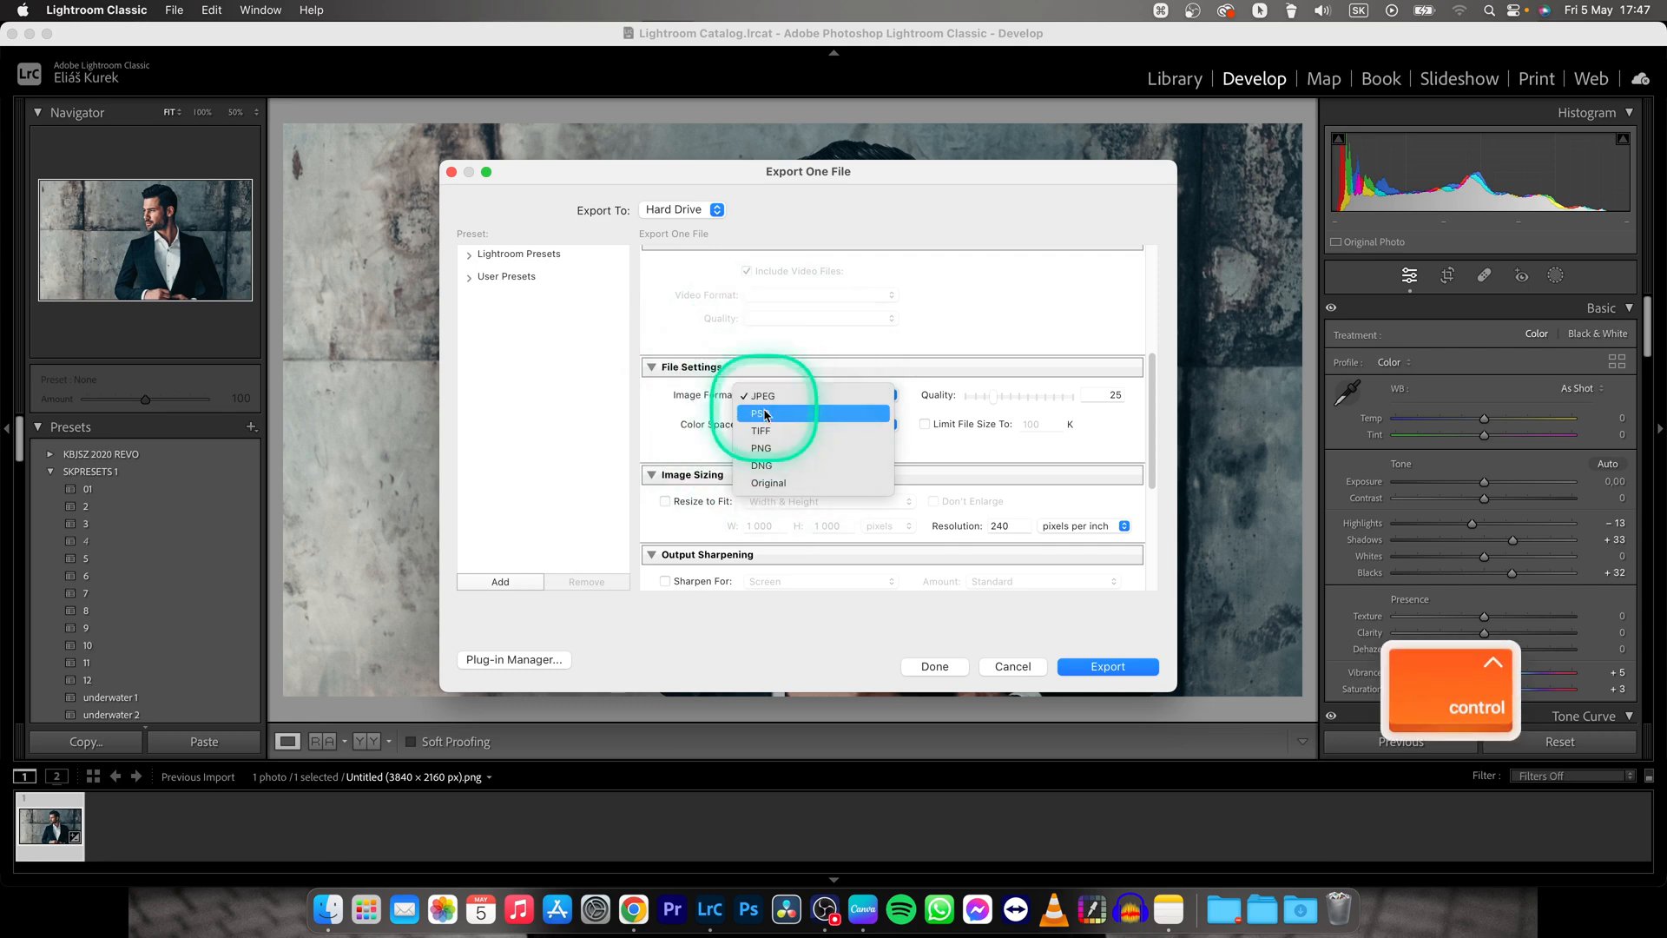
pyautogui.moveTo(1092, 455)
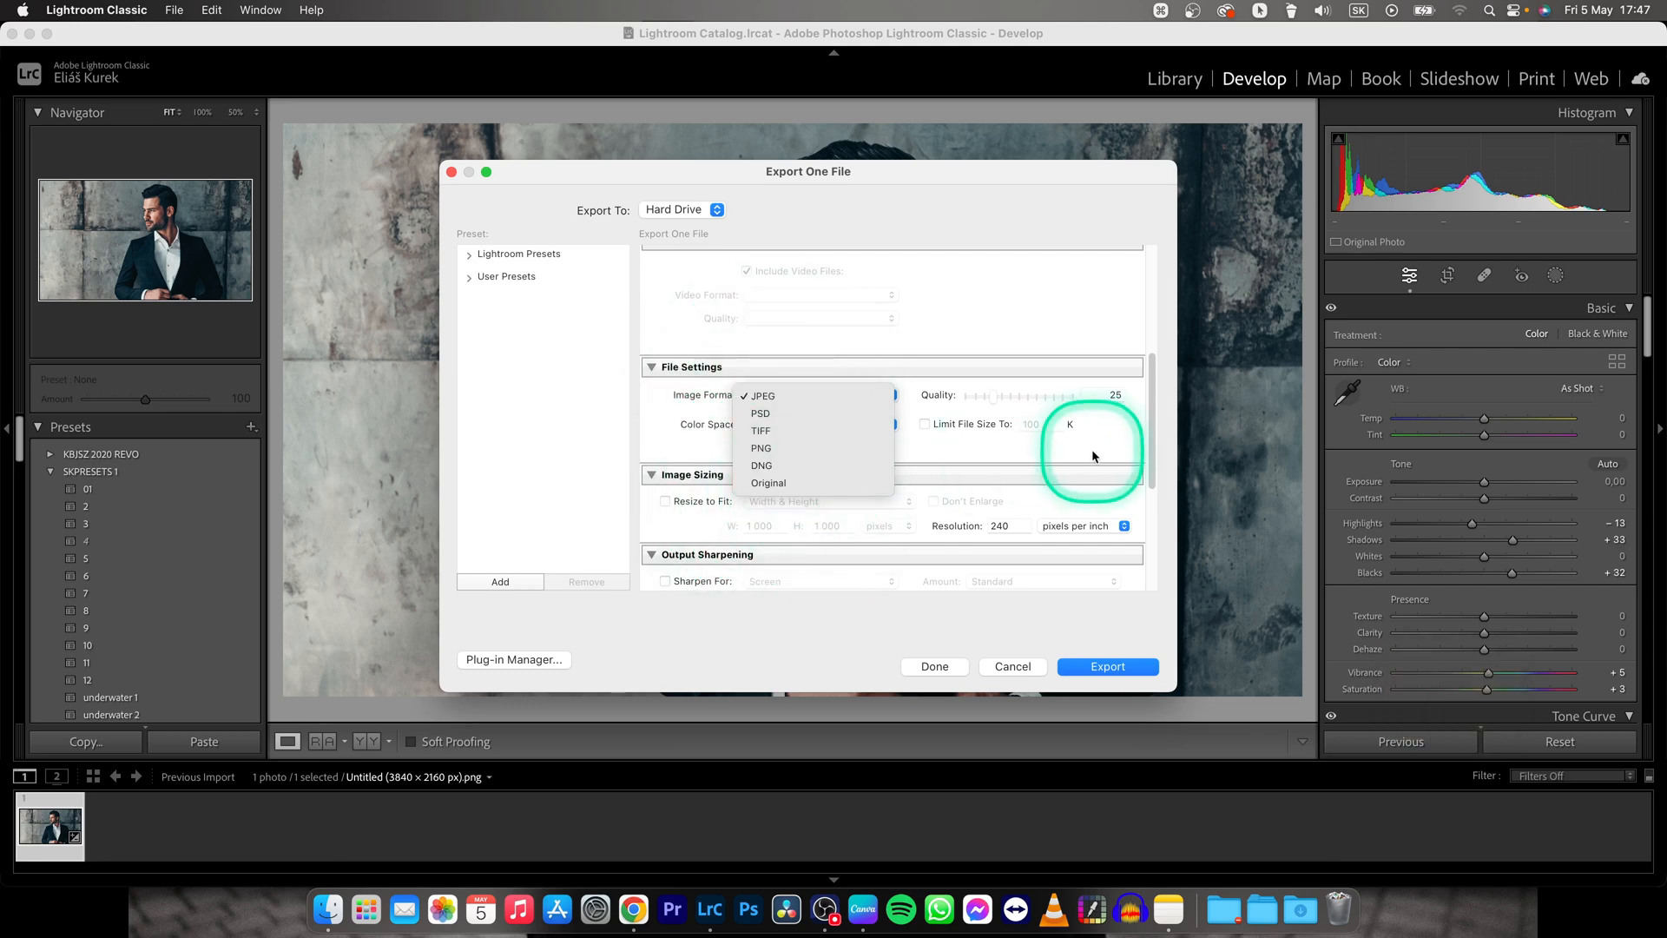
# Export the photo with After Export set to Show in Finder
pyautogui.scroll(-3)
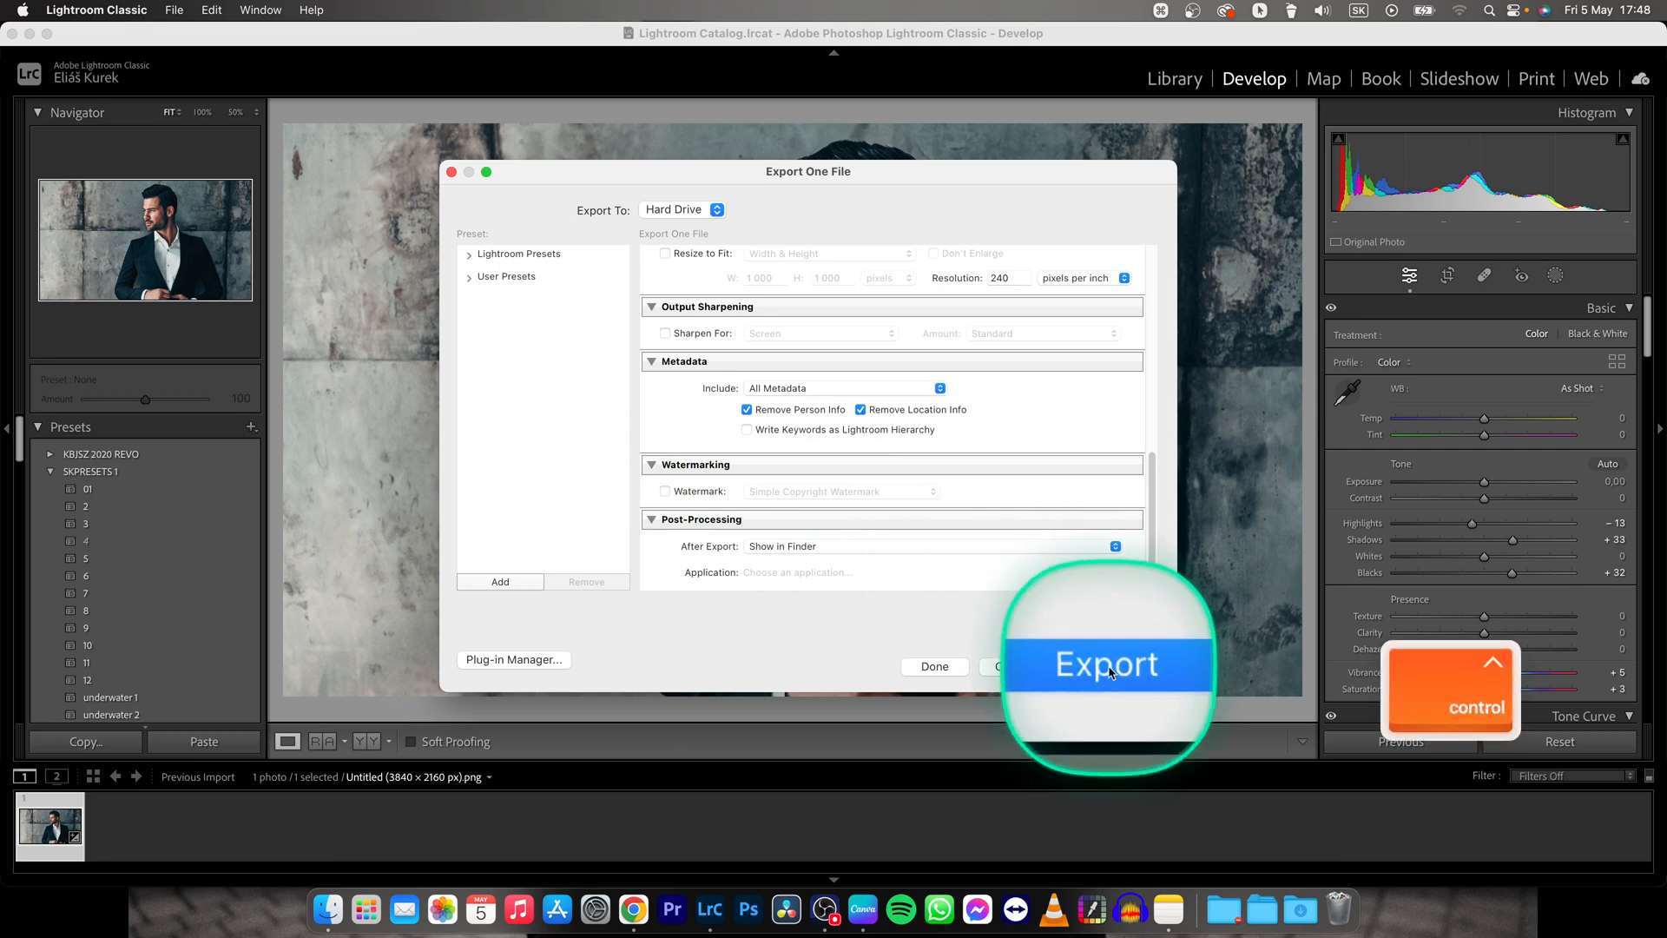
pyautogui.click(1106, 663)
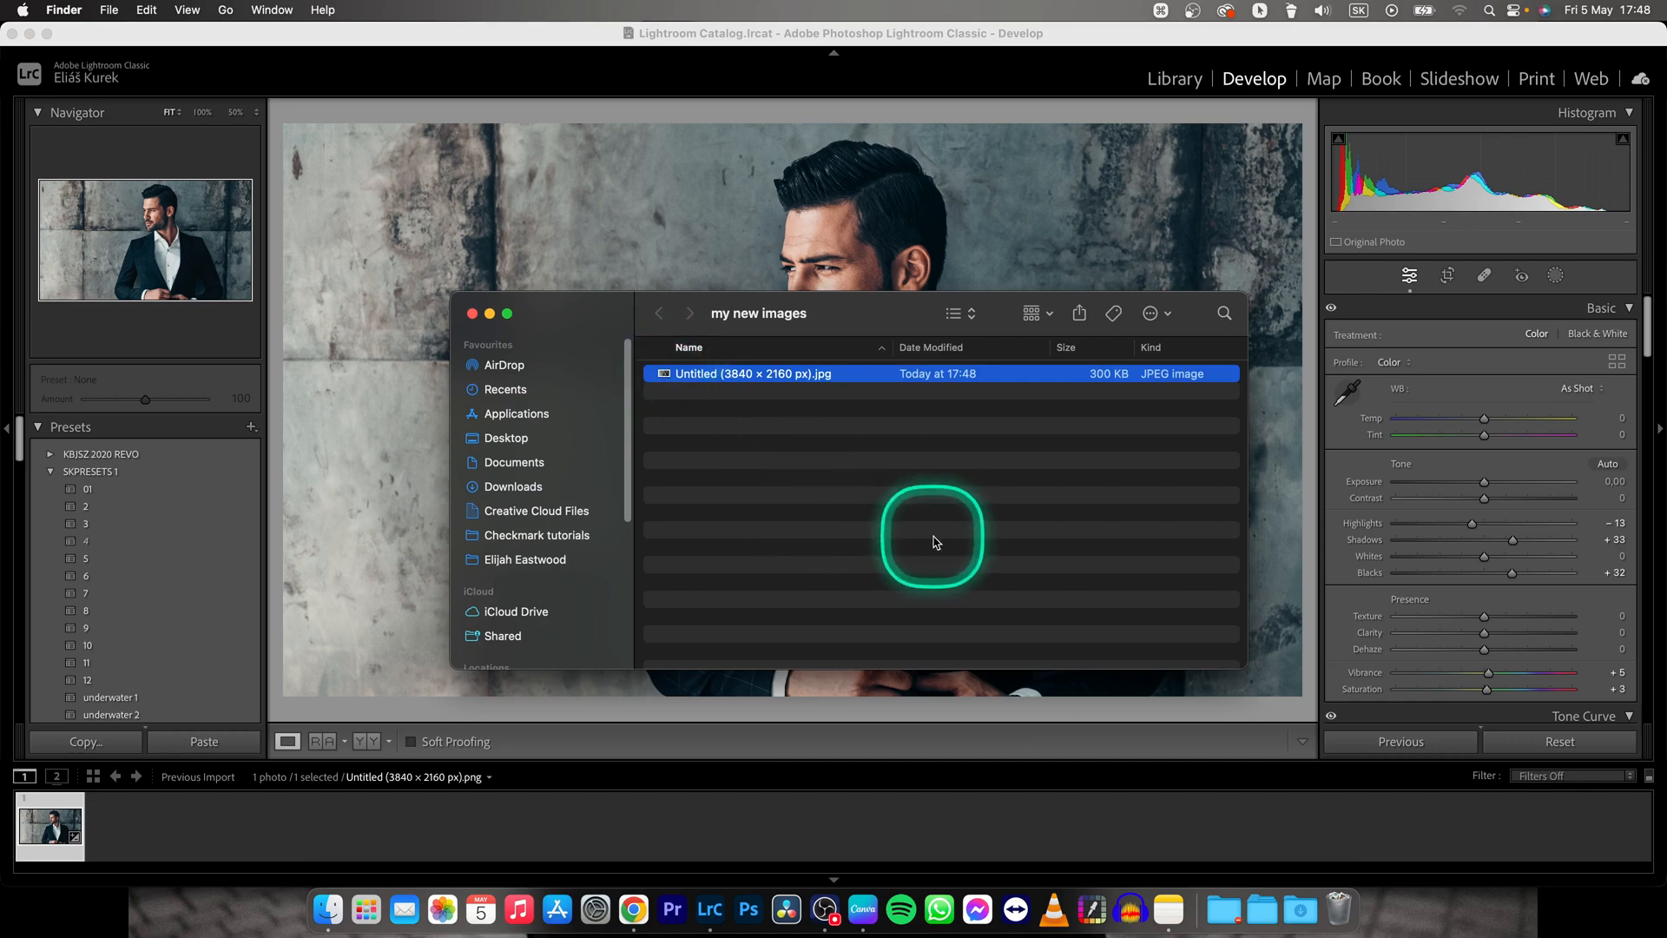
# Preview the exported JPEG and show its Get Info details (300 KB)
pyautogui.press('space')
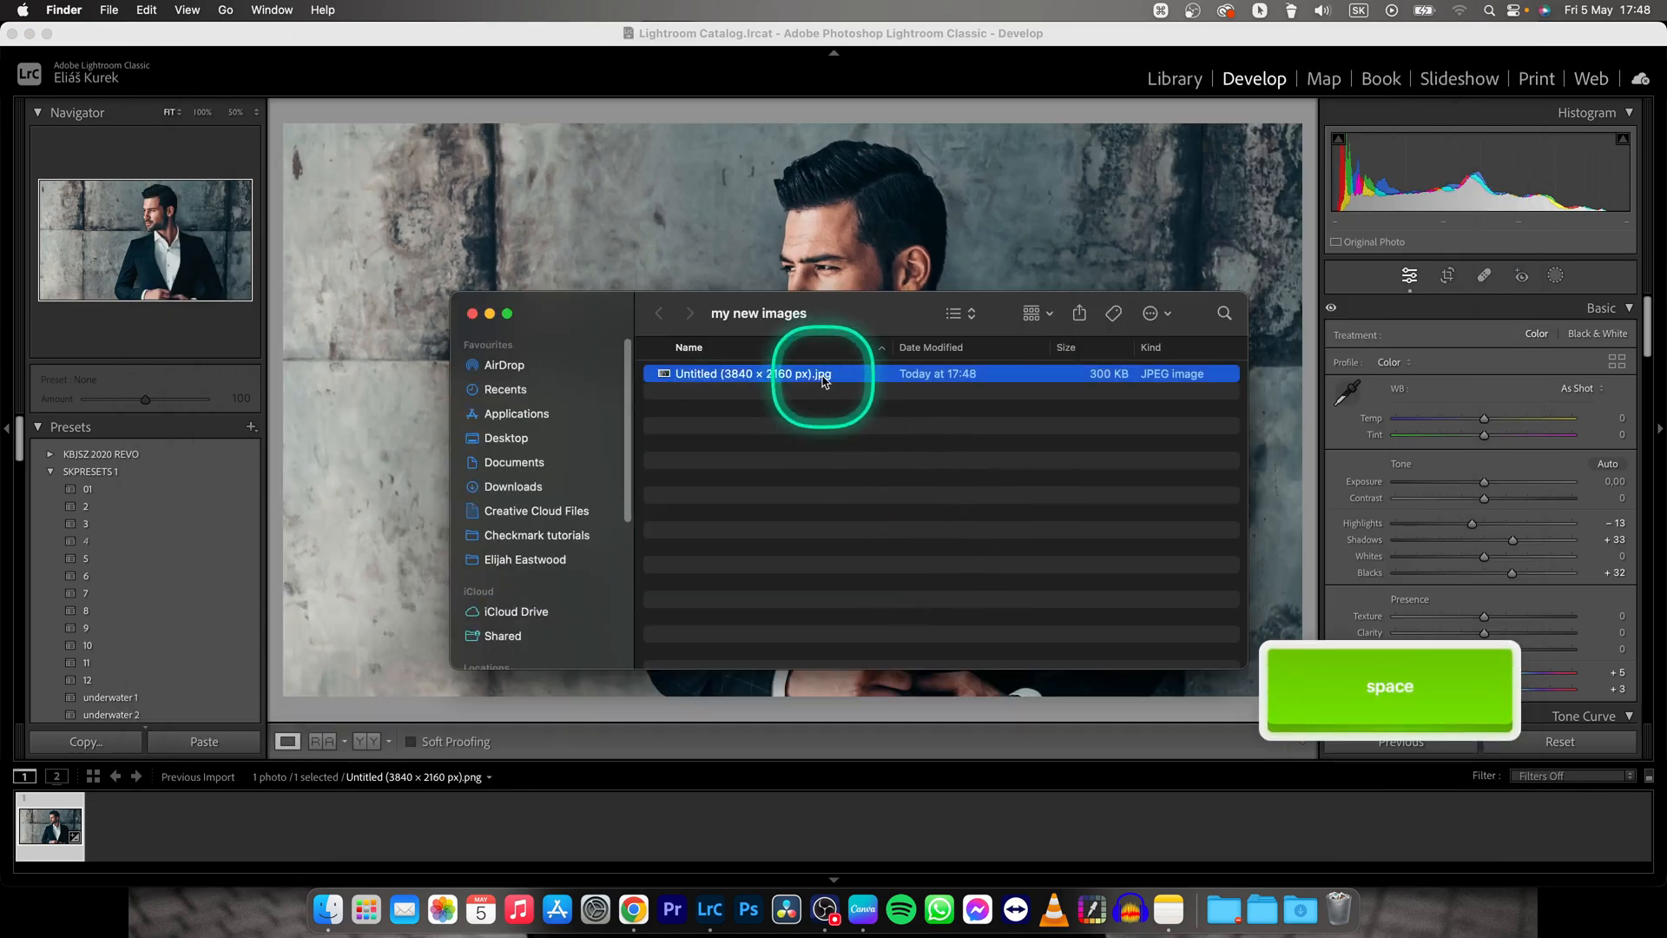
pyautogui.rightClick(756, 373)
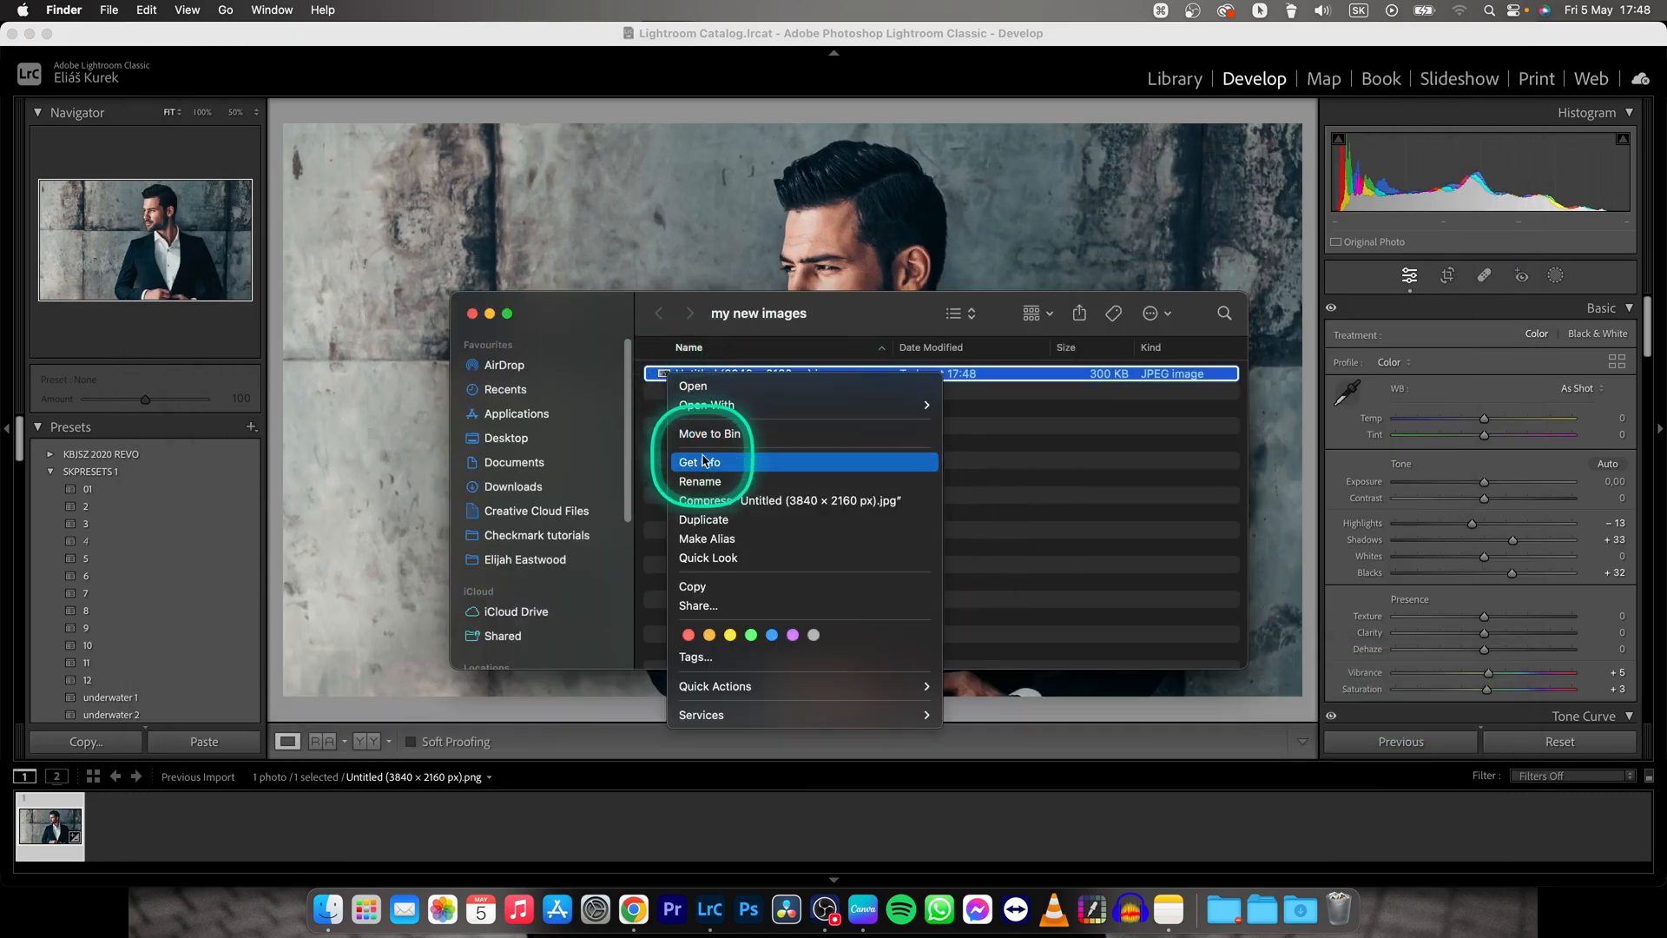
pyautogui.click(699, 462)
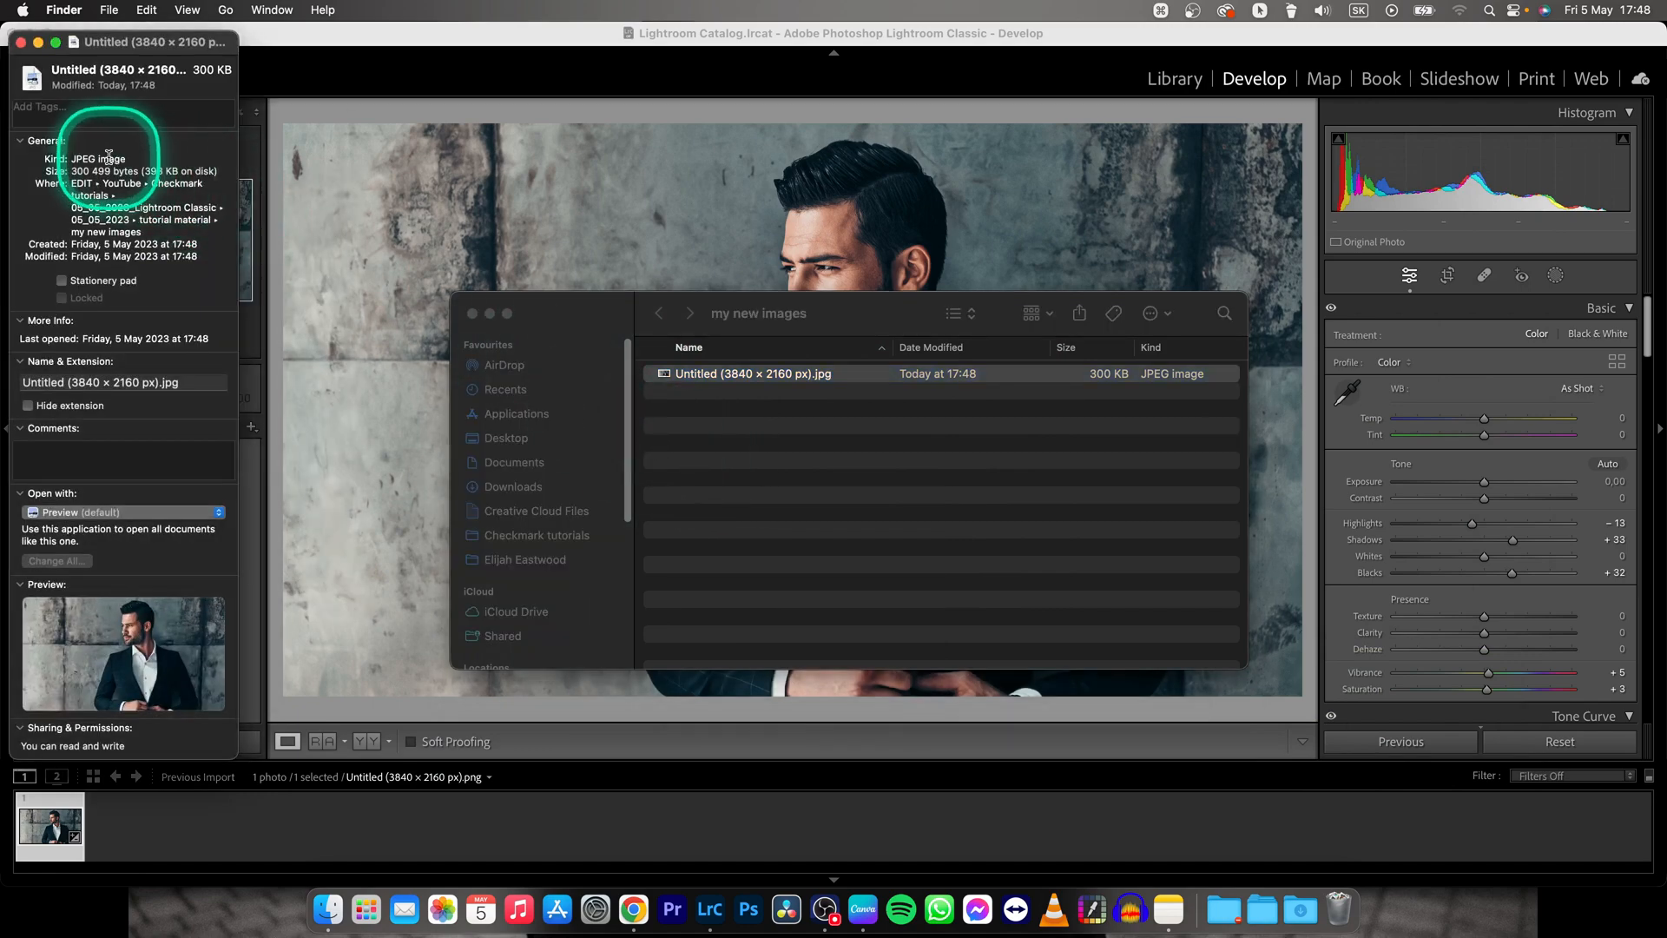